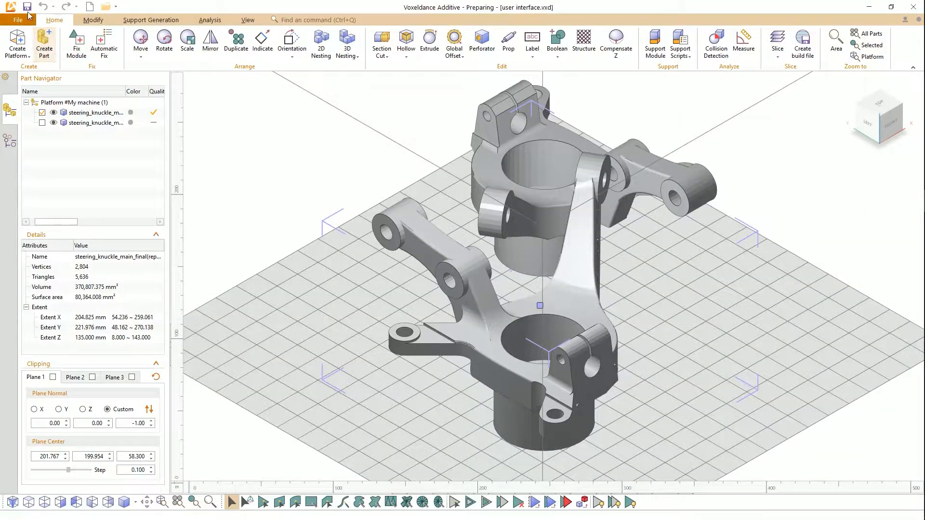
mouse_move(26, 6)
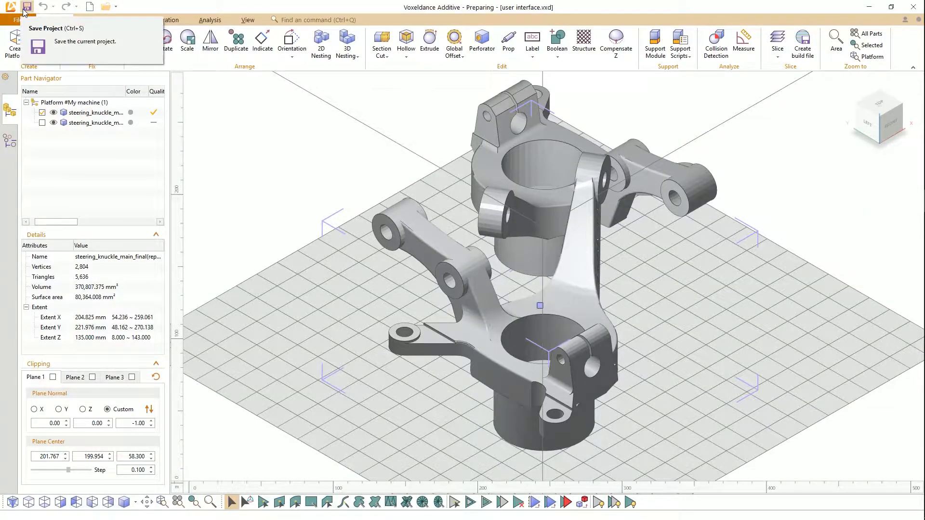
mouse_move(104, 6)
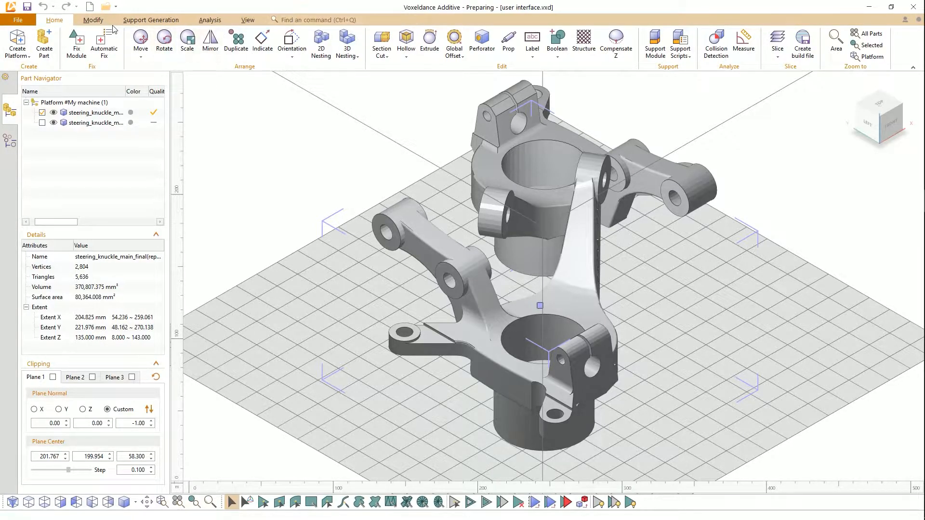
- Browse the File area, then the Analysis and View tool sets, ending back on Home
click(18, 19)
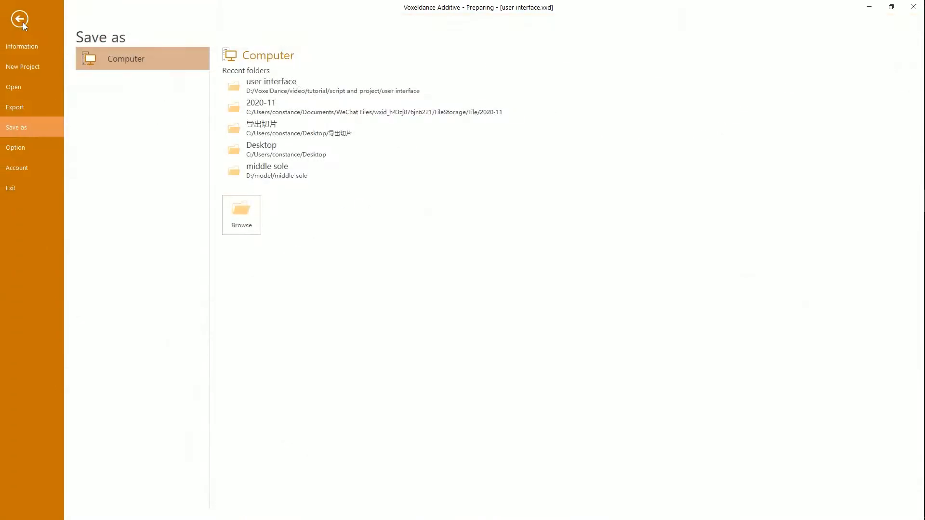
click(20, 18)
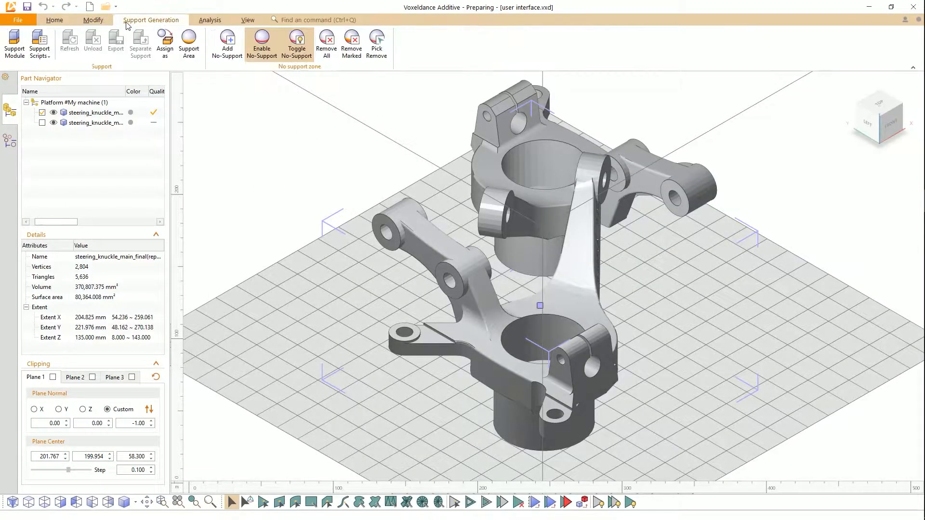
click(210, 19)
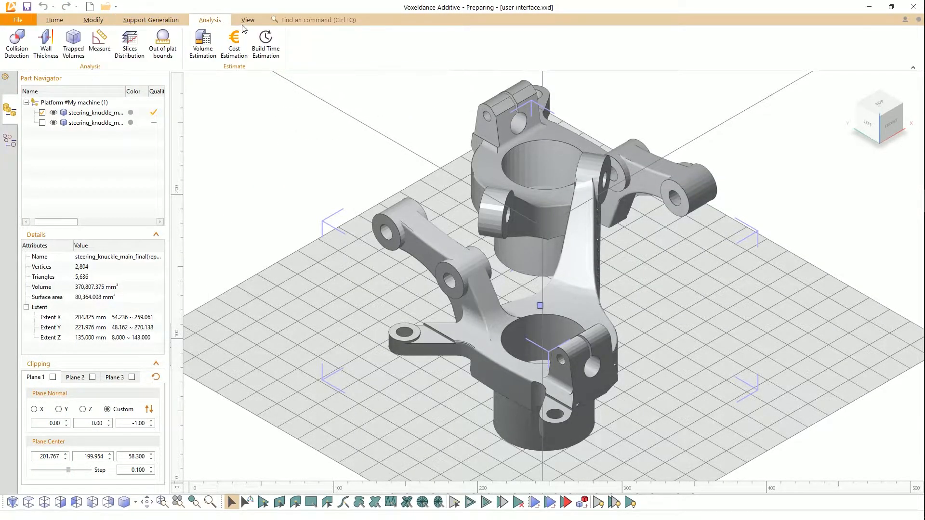
click(247, 19)
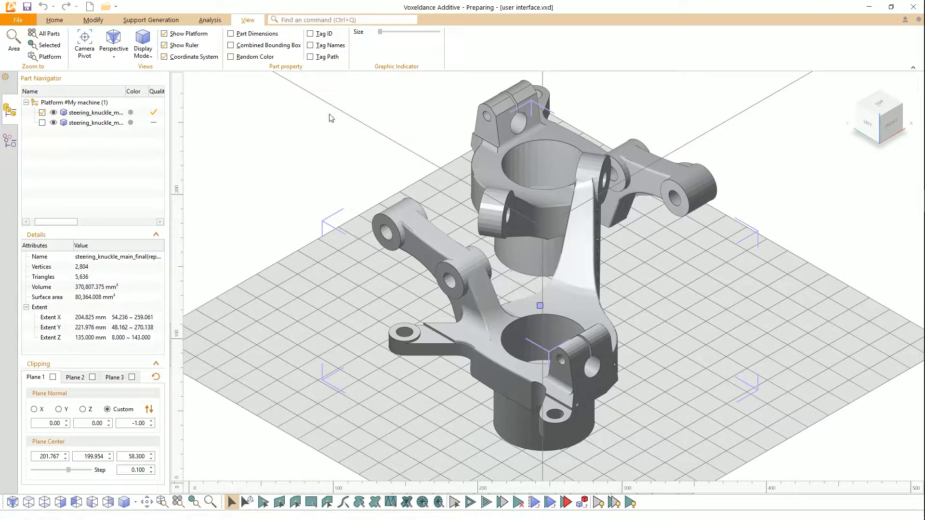
click(55, 19)
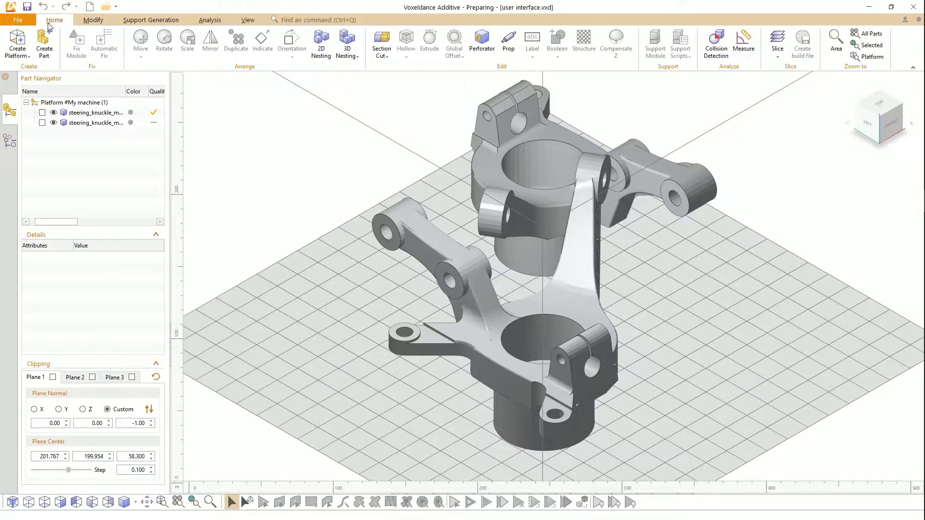
- Go through the File area's Information, Open, Save as and Account pages, showing the lifetime license
click(18, 19)
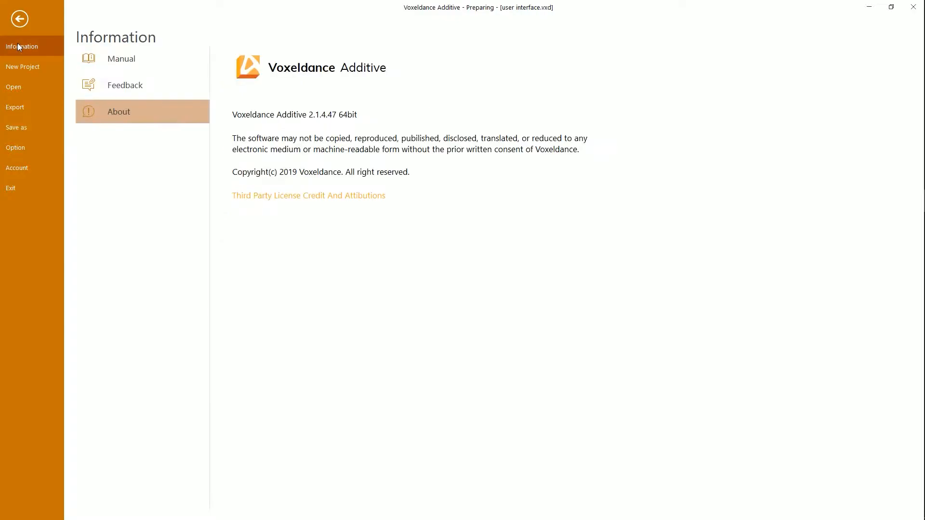
mouse_move(22, 66)
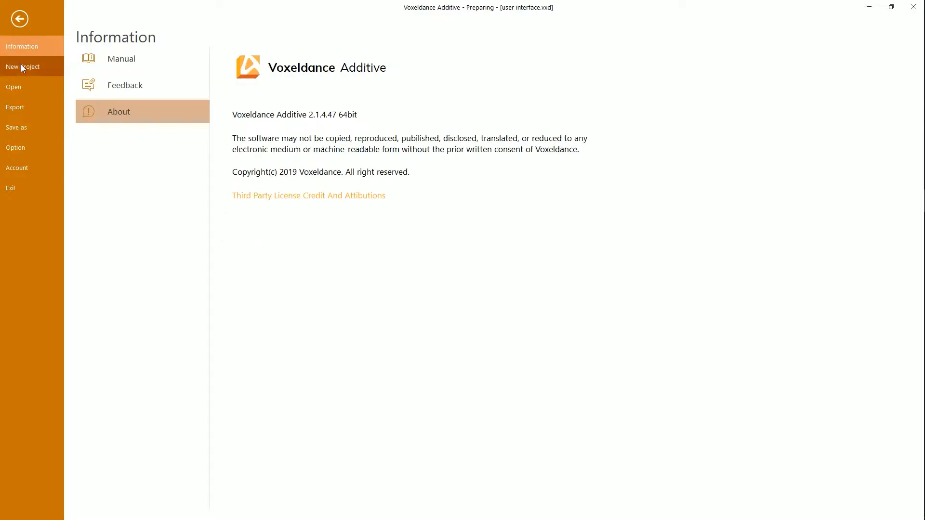
click(14, 87)
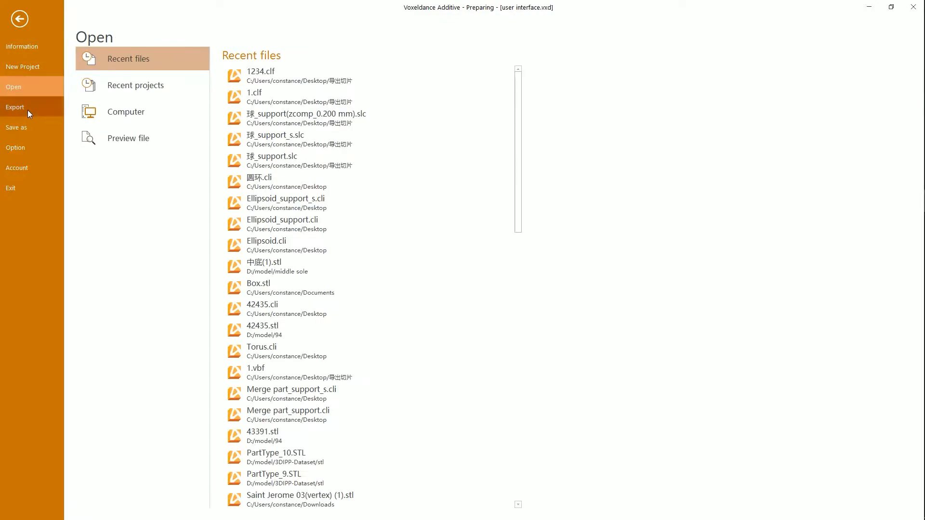
click(16, 127)
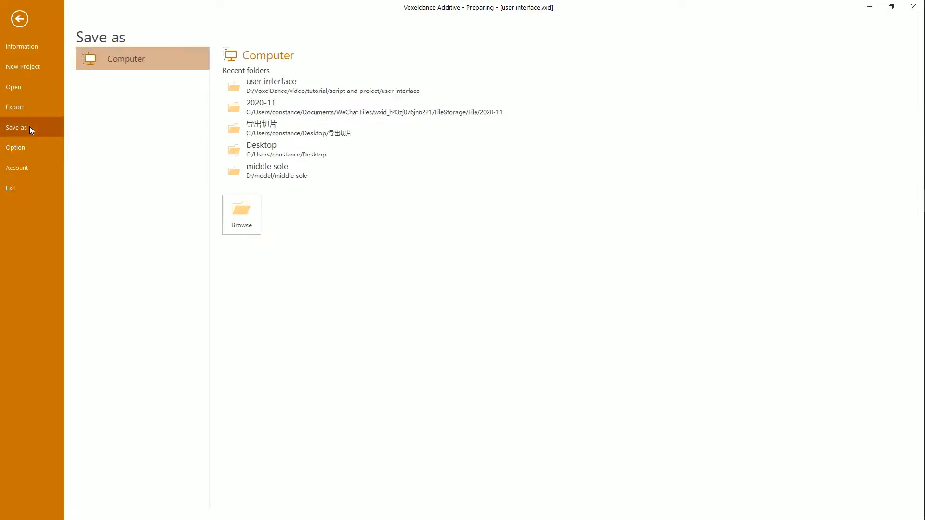
click(17, 168)
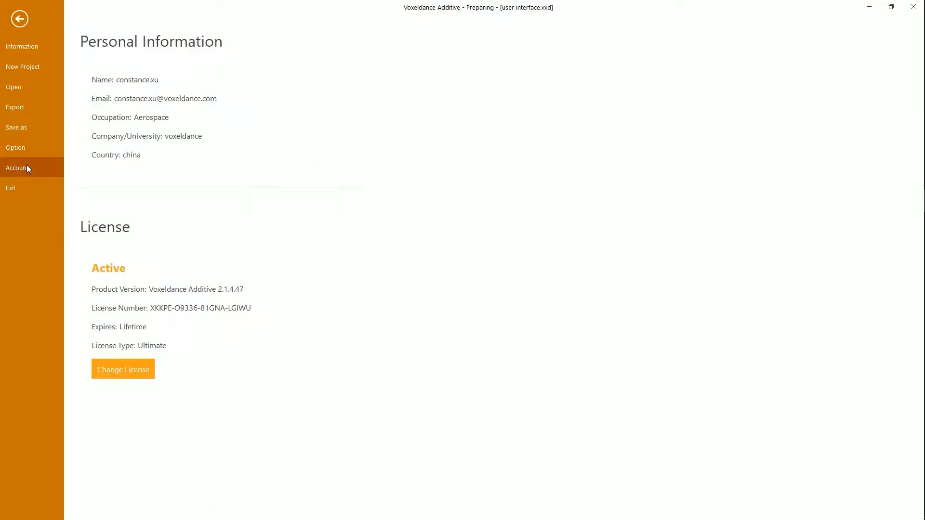
mouse_move(18, 19)
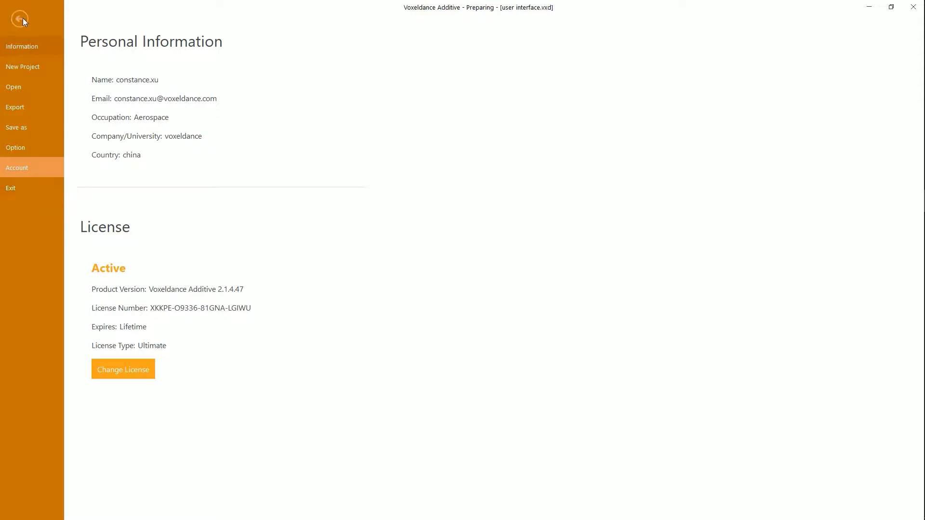
- Leave the File backstage for the platform workspace holding both steering knuckles
click(19, 18)
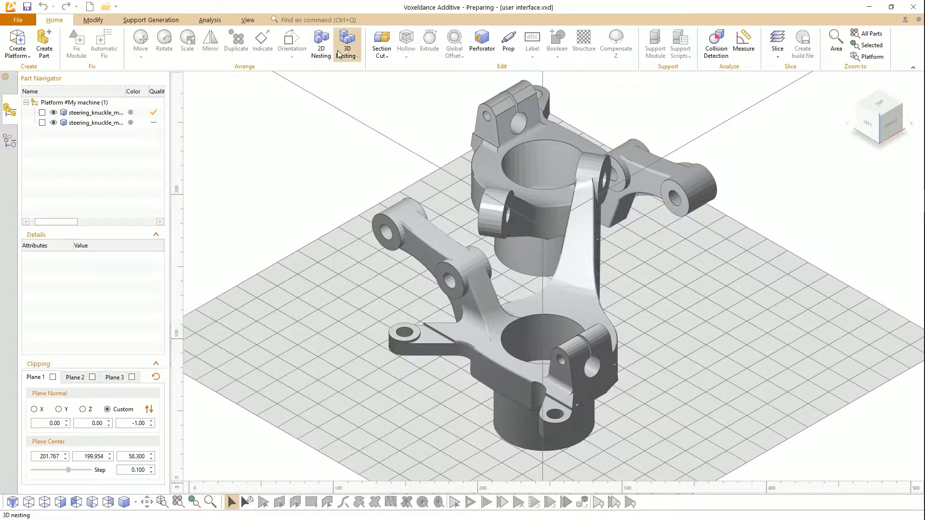
mouse_move(531, 42)
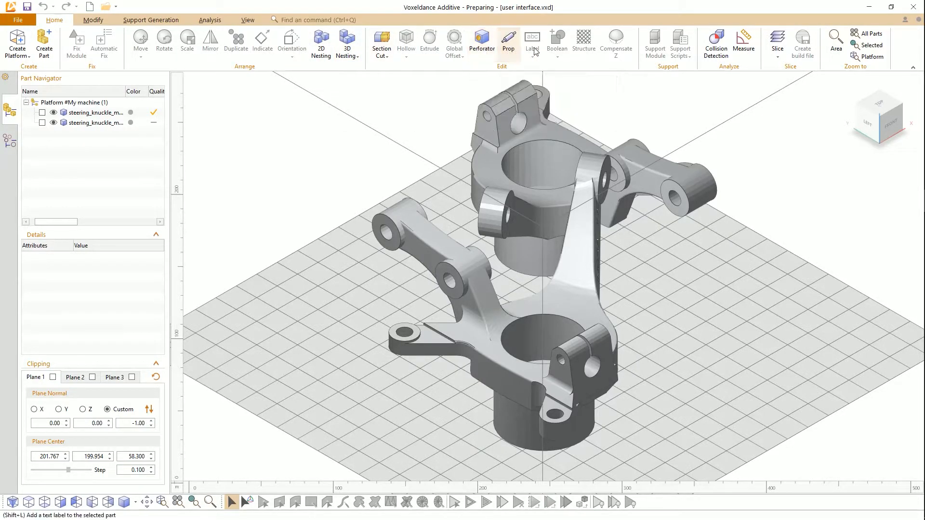
mouse_move(777, 42)
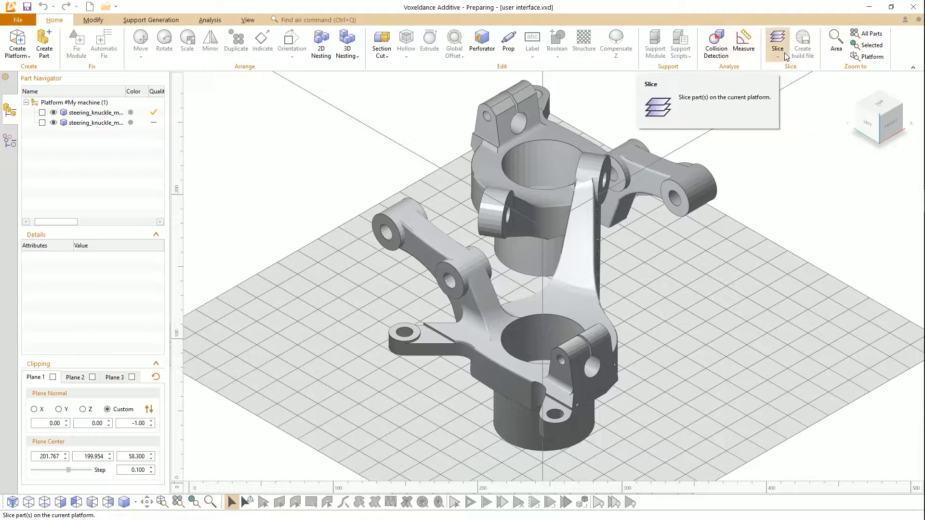
- Select the rear knuckle from Modify, listing 2,804 vertices and 5,636 triangles, then show Support Generation
click(93, 19)
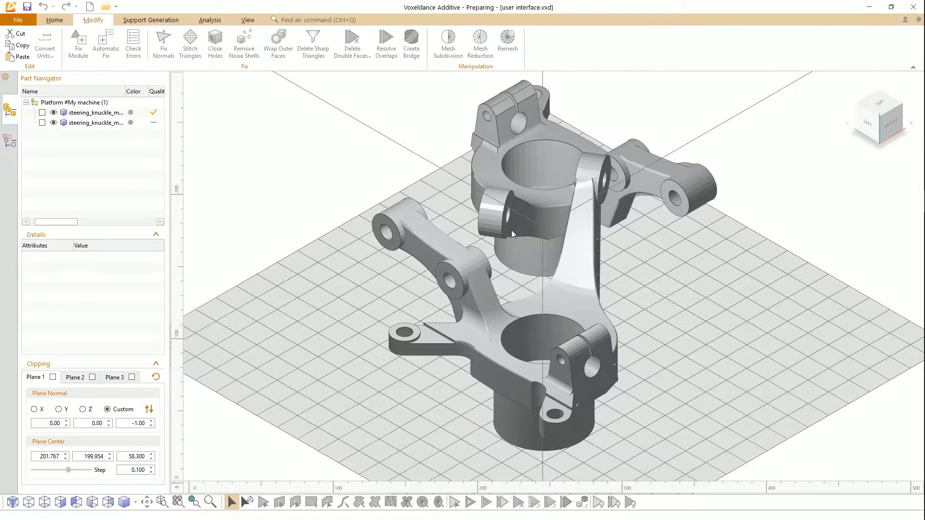
click(42, 123)
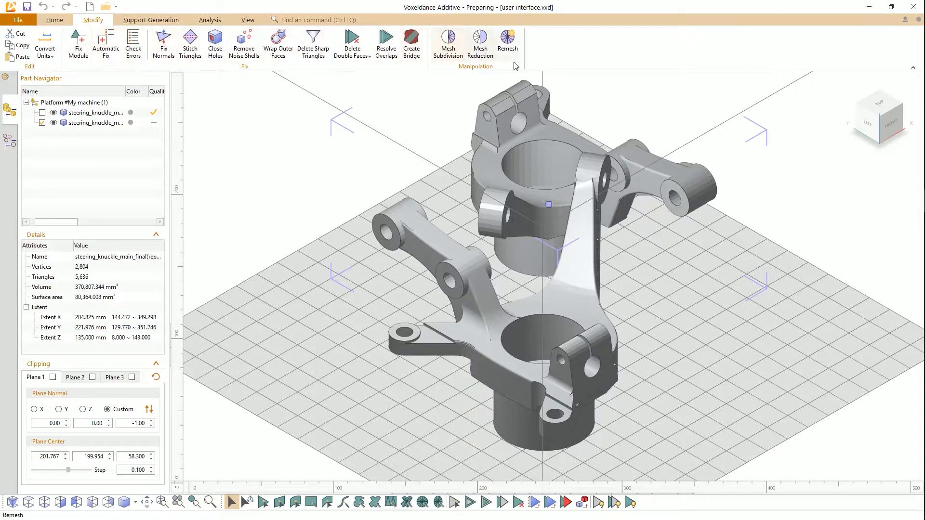
click(105, 44)
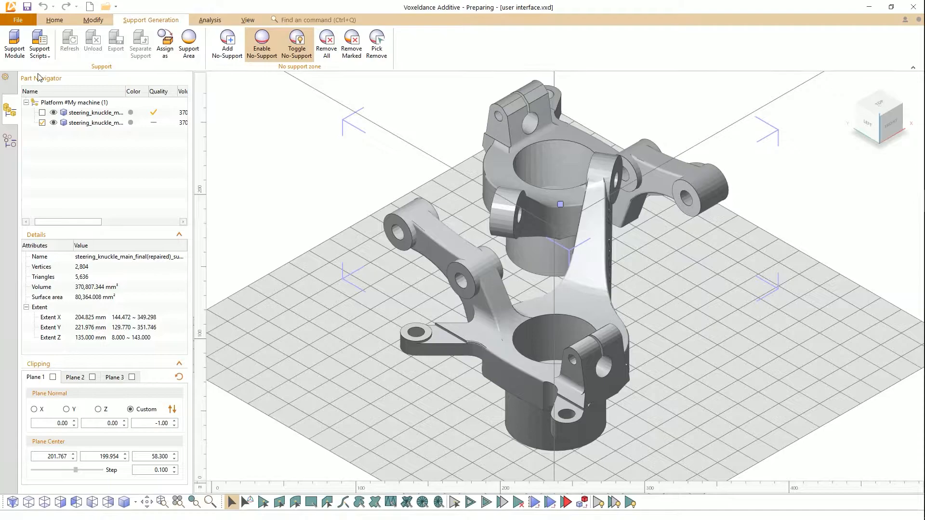
mouse_move(40, 44)
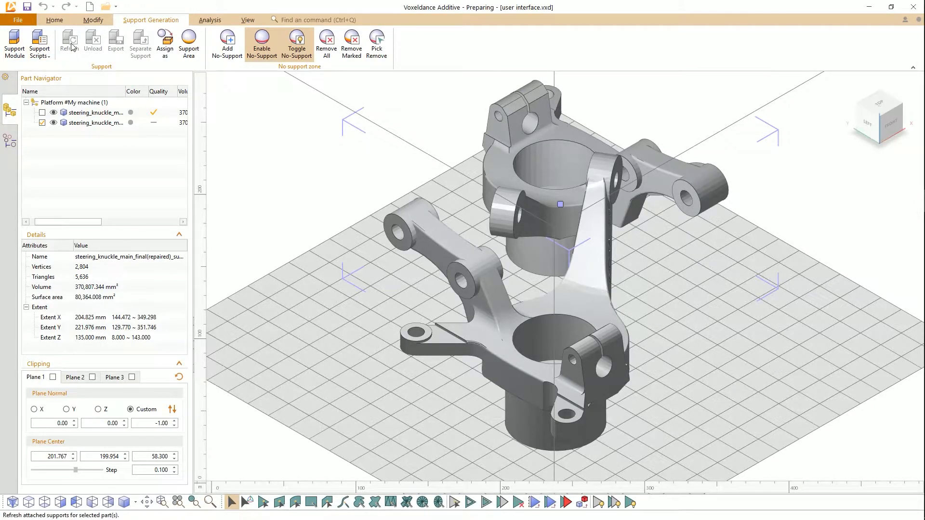
mouse_move(116, 43)
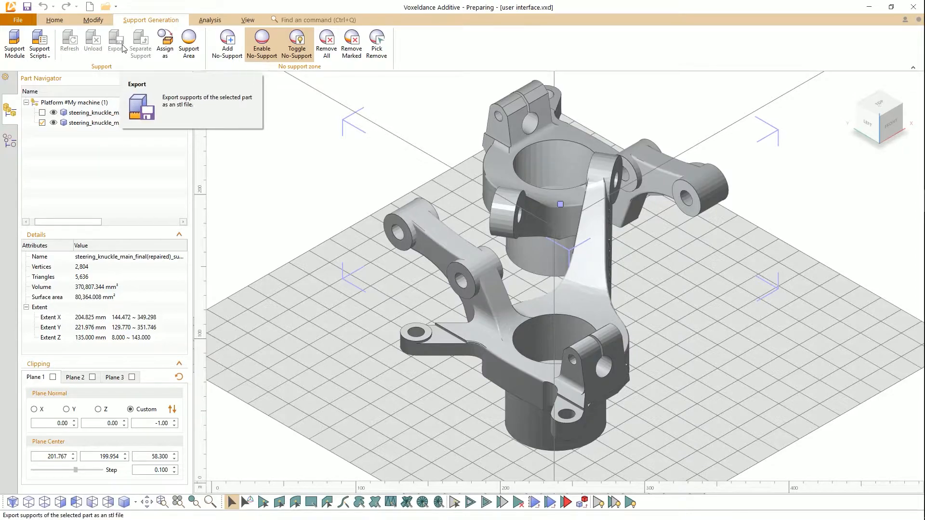
mouse_move(189, 44)
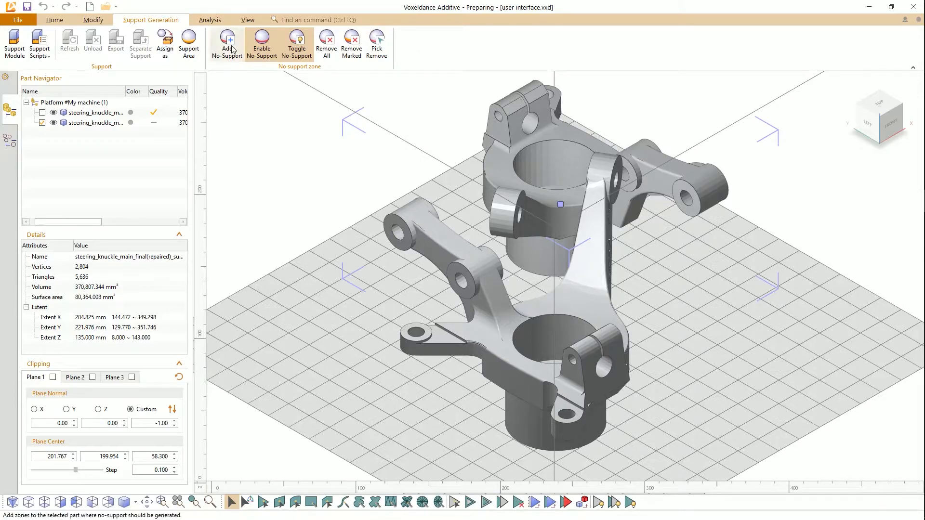
- Show the Analysis tools, then launch the program update check, raising a permission prompt
click(210, 19)
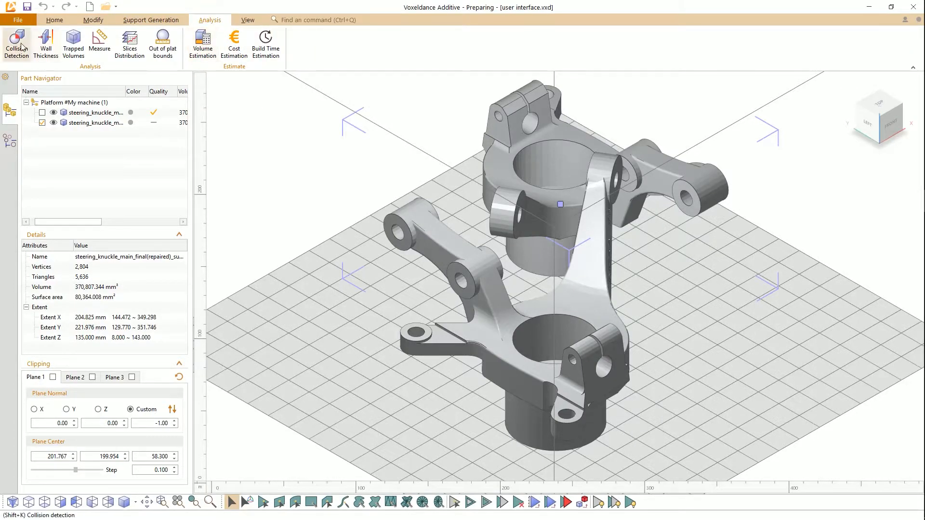
mouse_move(46, 43)
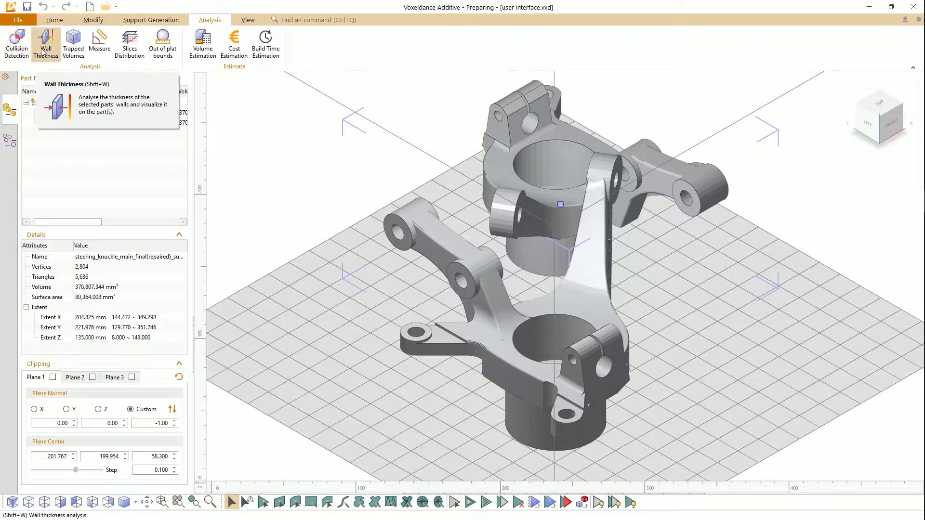
mouse_move(73, 44)
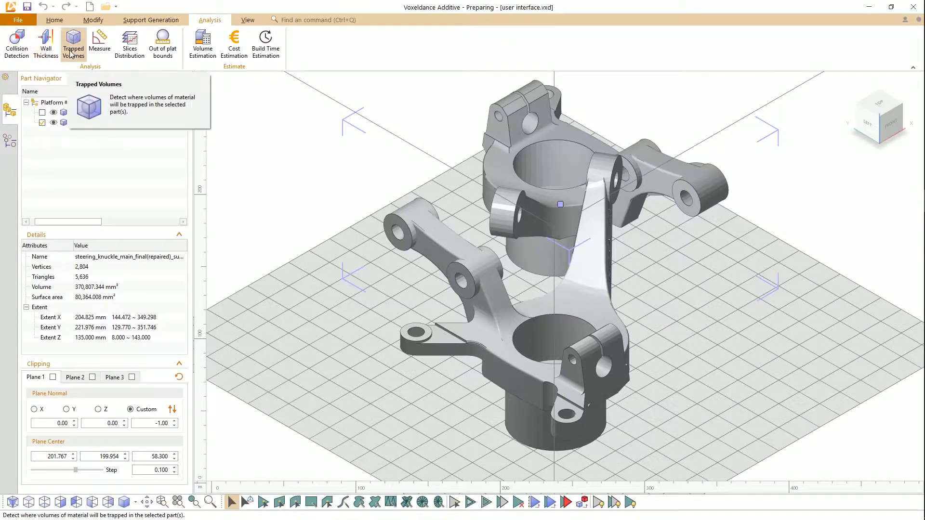
mouse_move(99, 44)
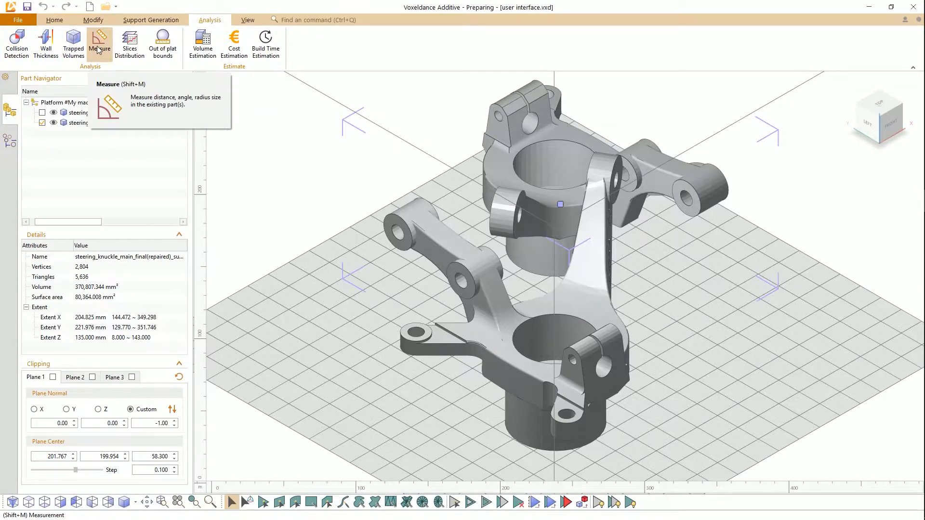
mouse_move(129, 42)
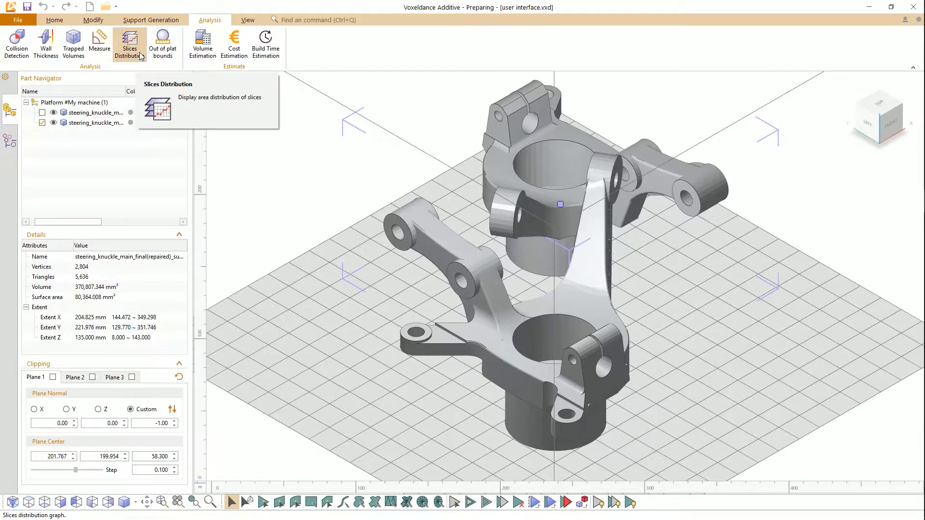
mouse_move(234, 43)
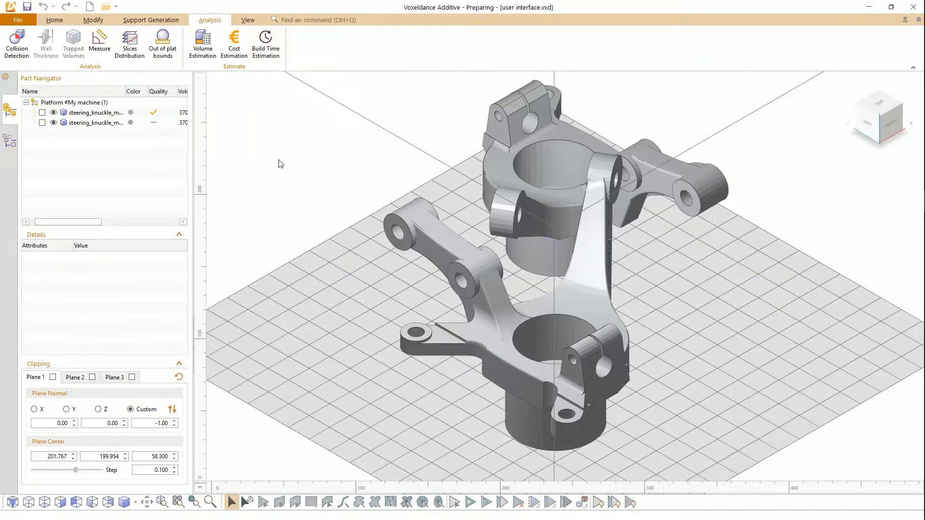
click(247, 19)
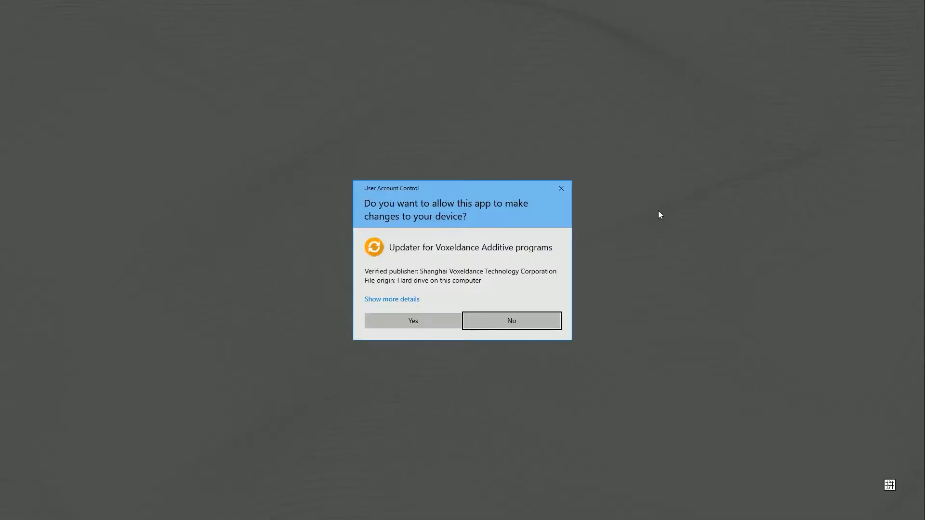
- Allow the updater, dismiss its 'No need to update' result, and return to Home tools
click(412, 320)
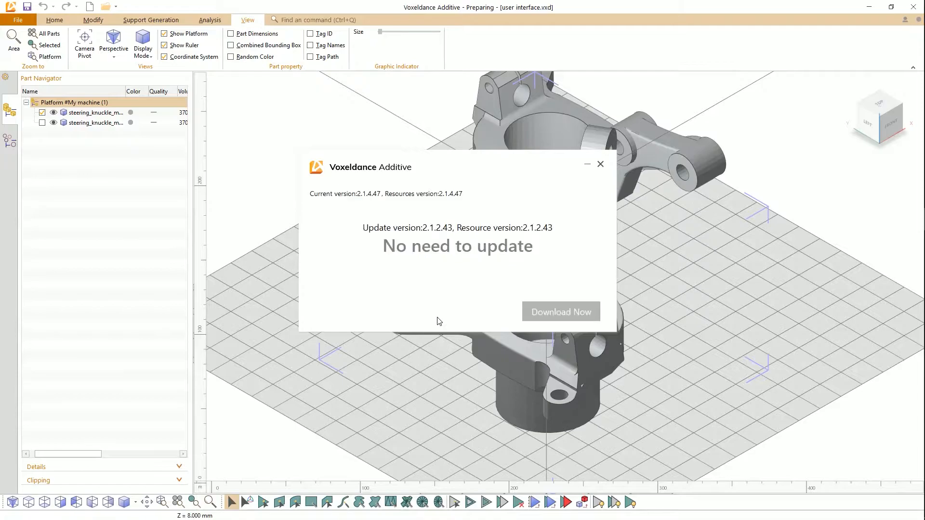
click(601, 164)
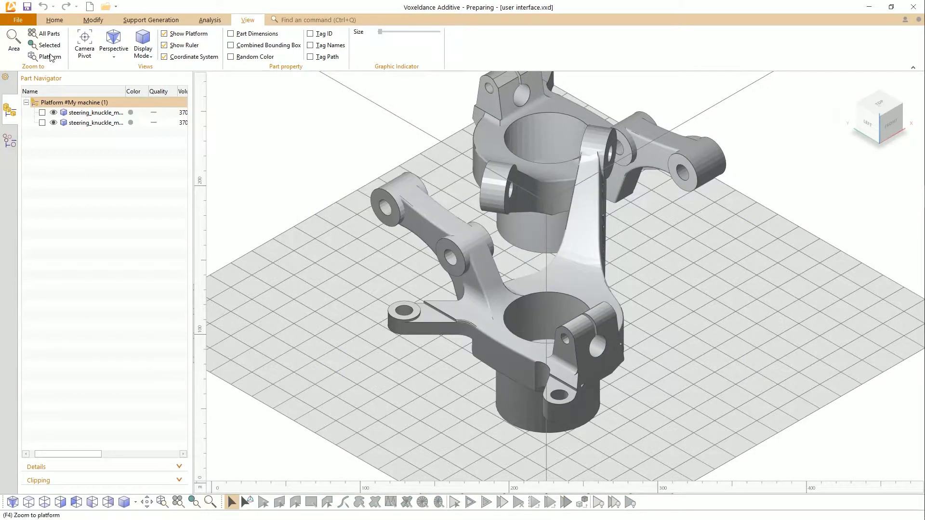
click(55, 19)
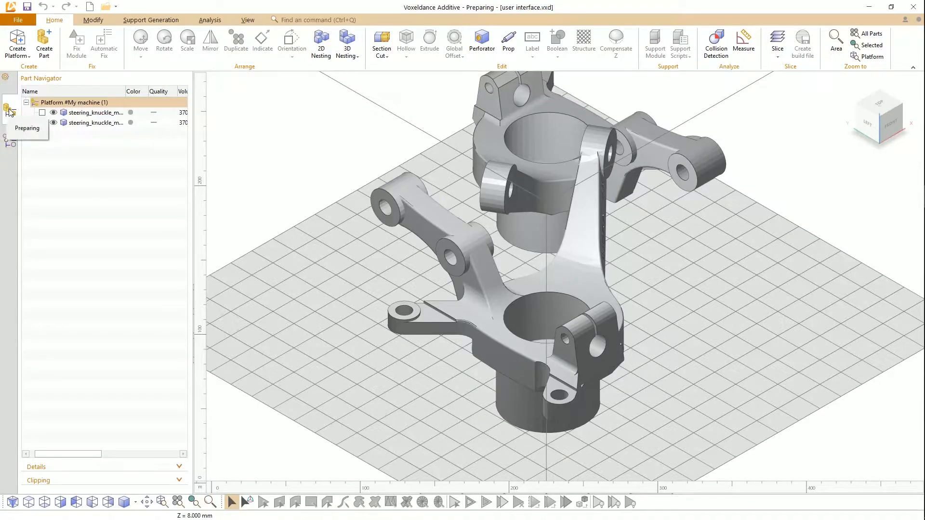
mouse_move(10, 141)
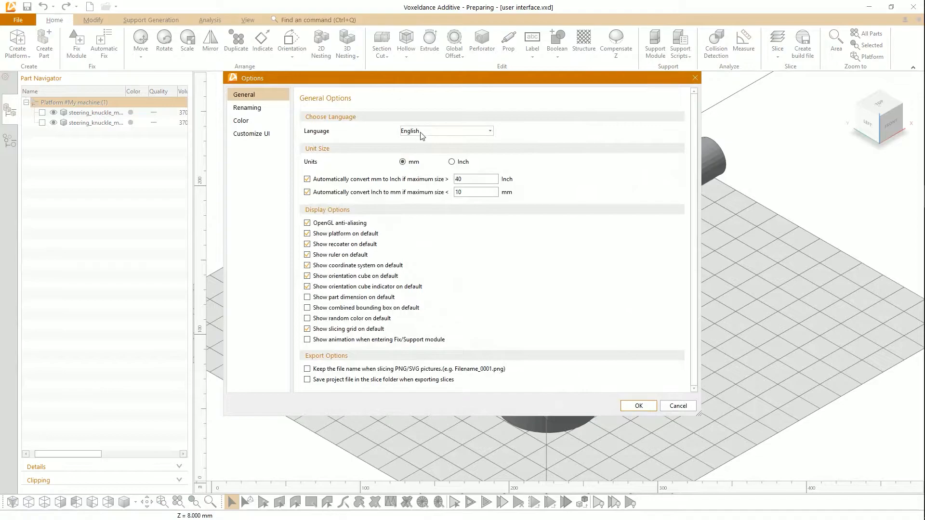
click(247, 107)
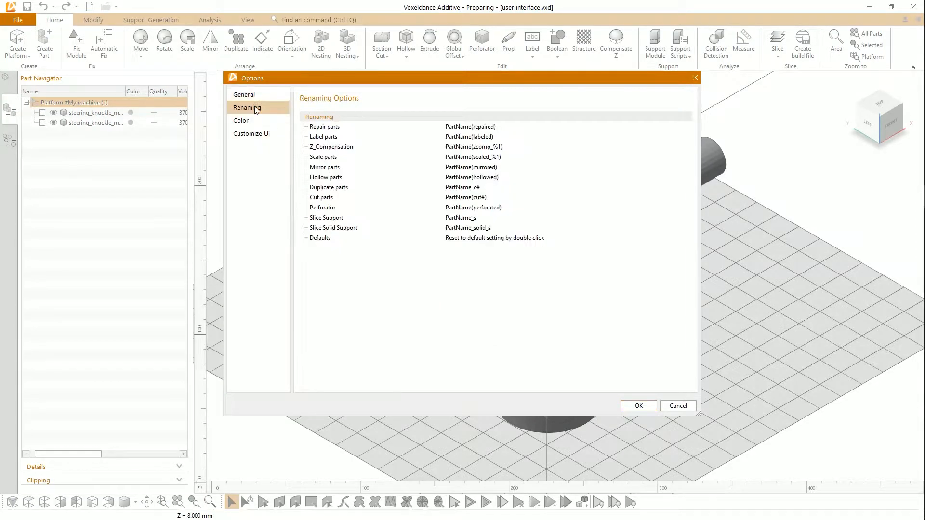
click(250, 133)
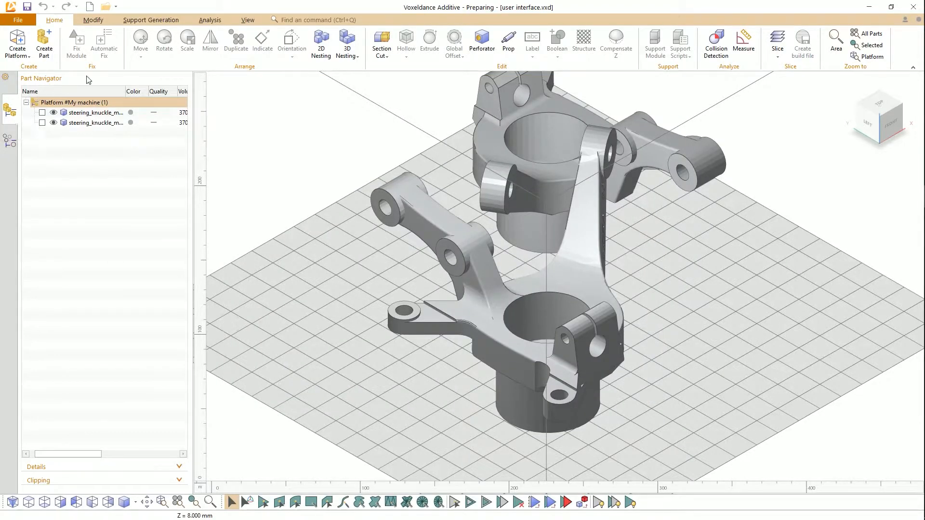
mouse_move(134, 363)
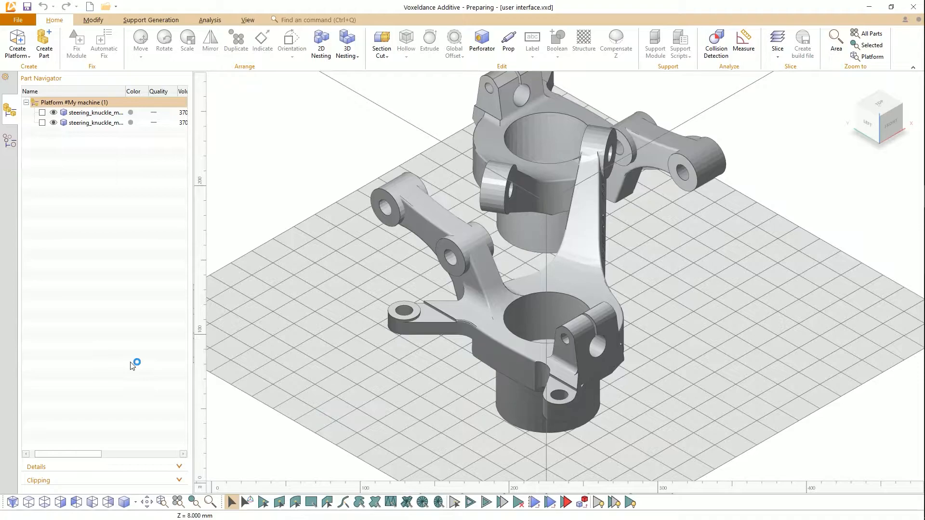
mouse_move(139, 309)
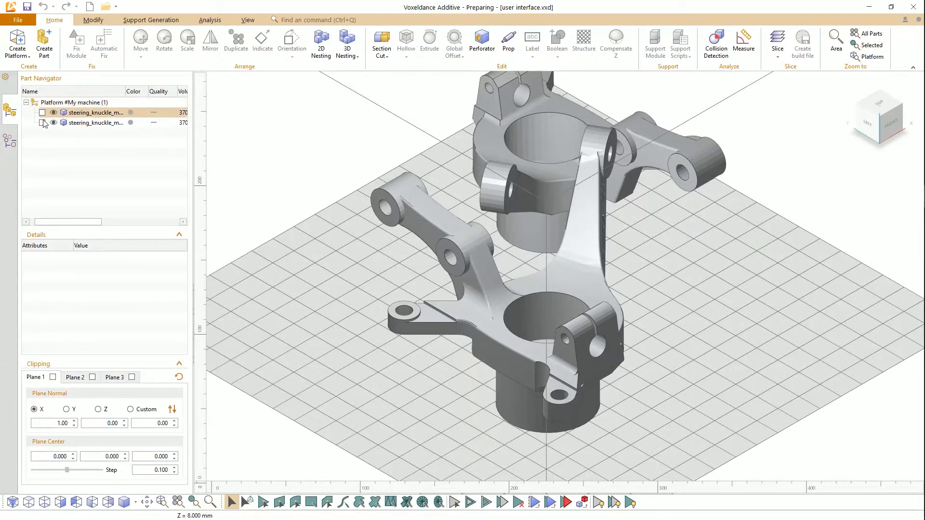
- Select the second steering knuckle to list its 370,807.344 mm³ volume and mesh counts
click(43, 122)
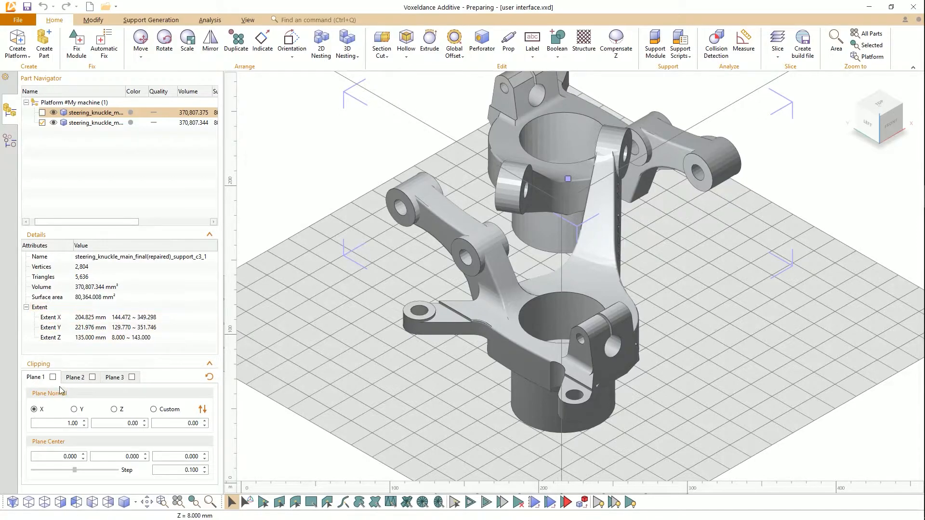
- Enable clipping Plane 1 with custom normal 0, 0, -1 at centre Z 143.100
click(52, 377)
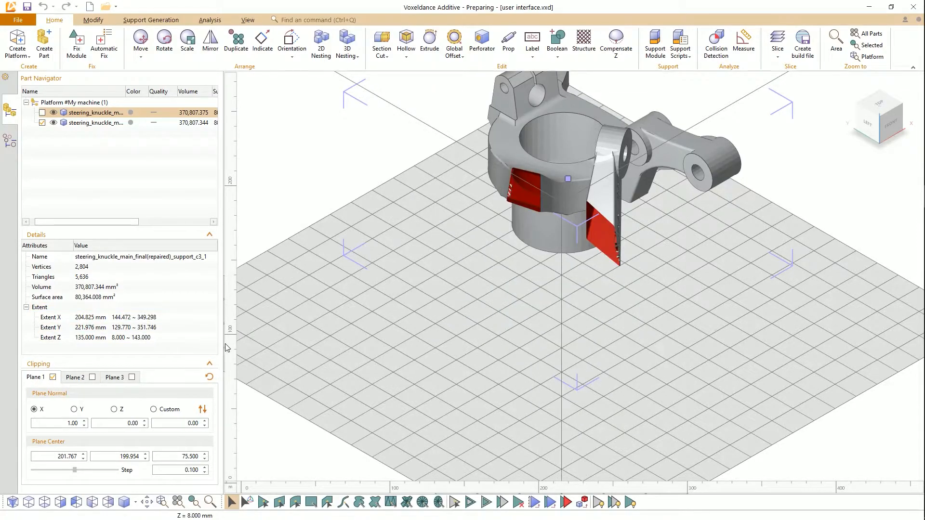
click(52, 377)
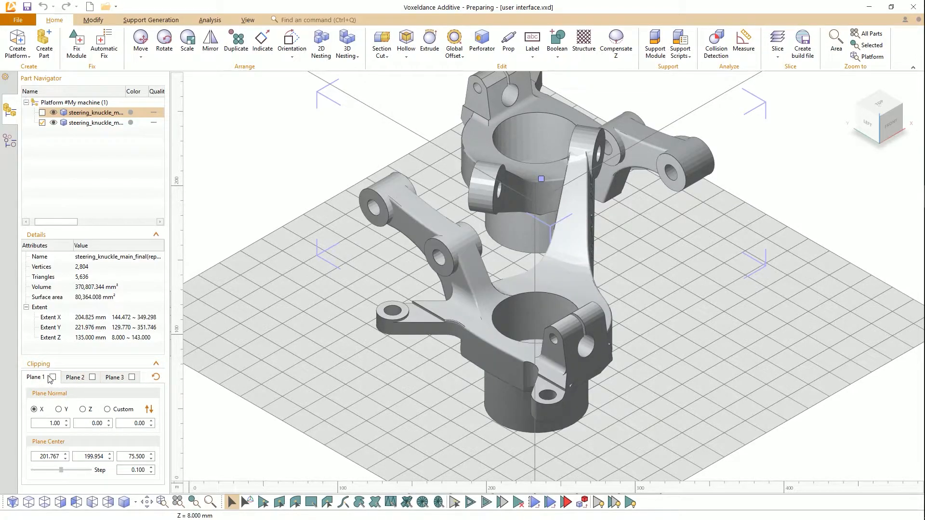
click(82, 410)
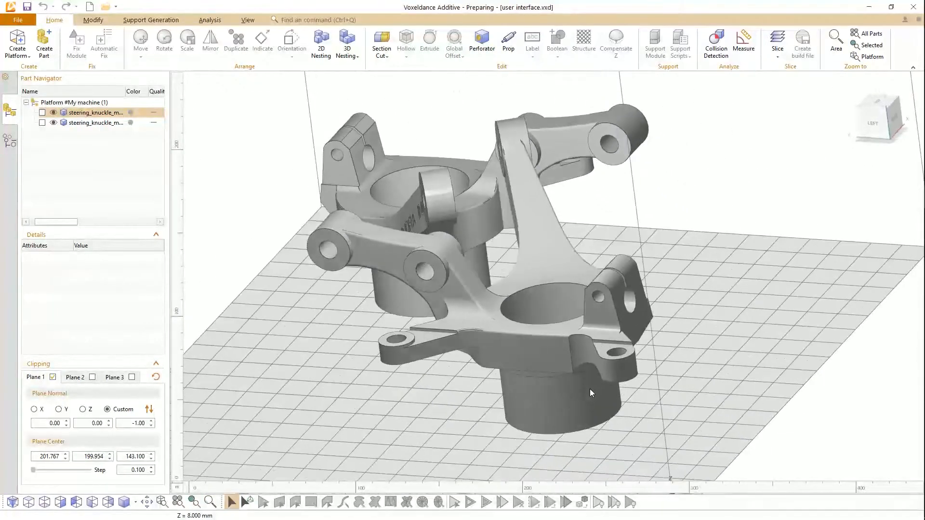
- Zoom in and back out around the steering knuckles with the mouse wheel
scroll(up, 3)
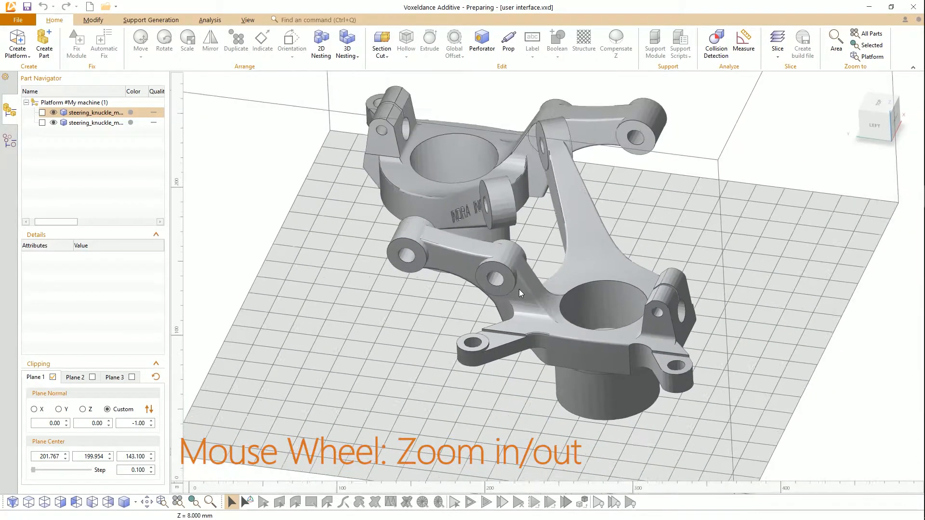
scroll(down, 3)
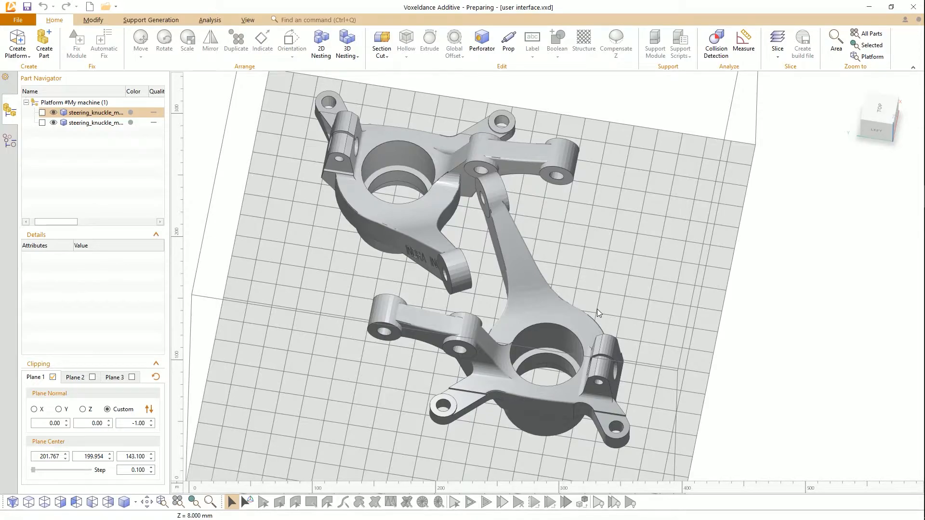
mouse_move(554, 320)
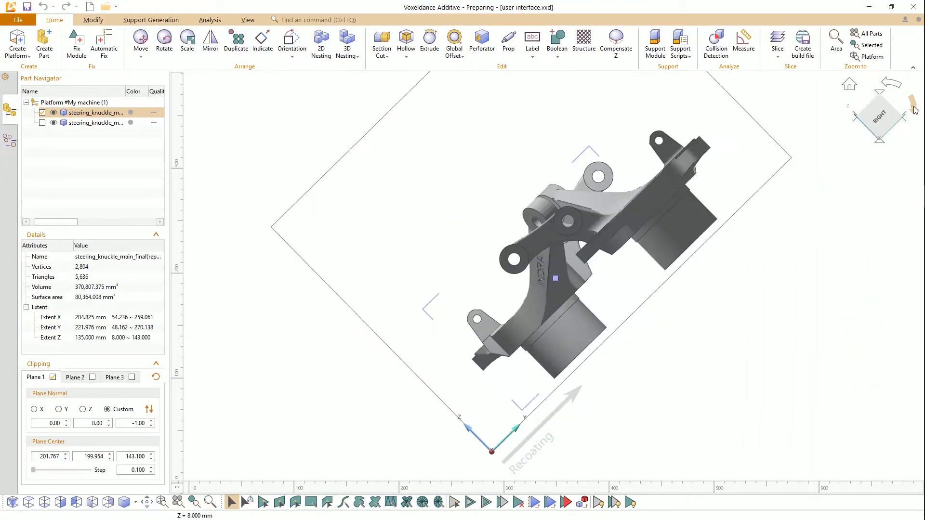
- View from the right, reset the view, zoom to platform, select the front knuckle, fit all parts
click(879, 116)
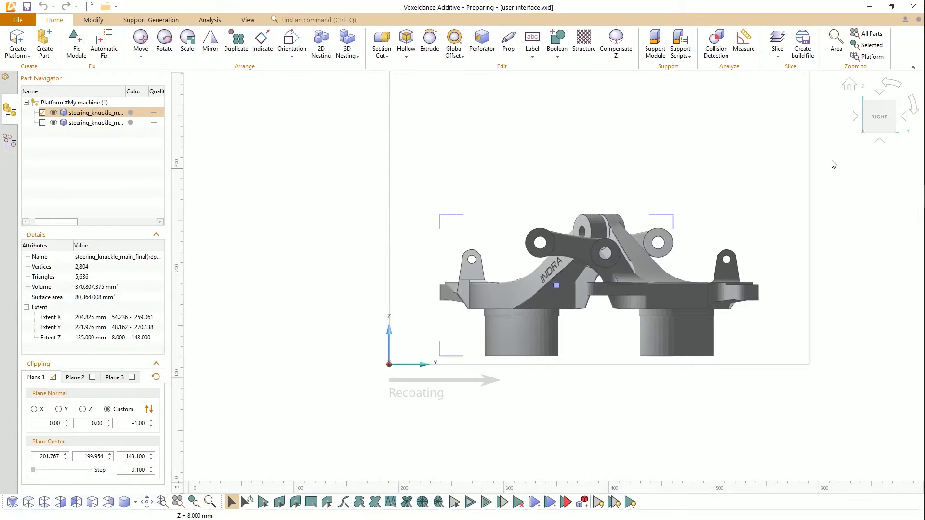
key(f)
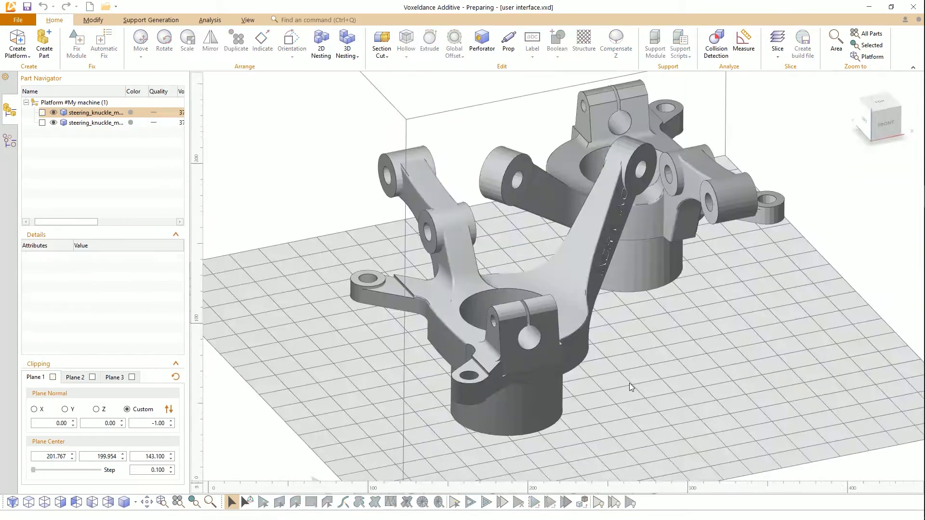
key(f4)
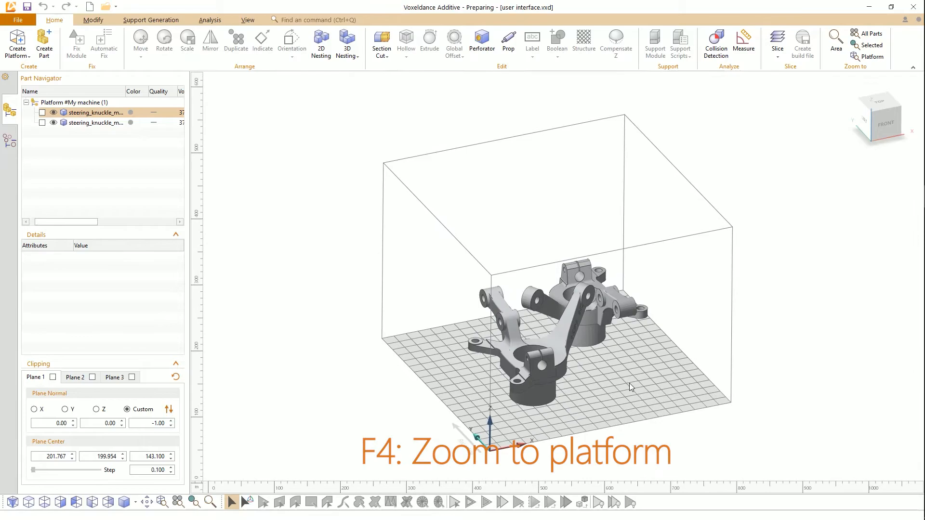
click(42, 113)
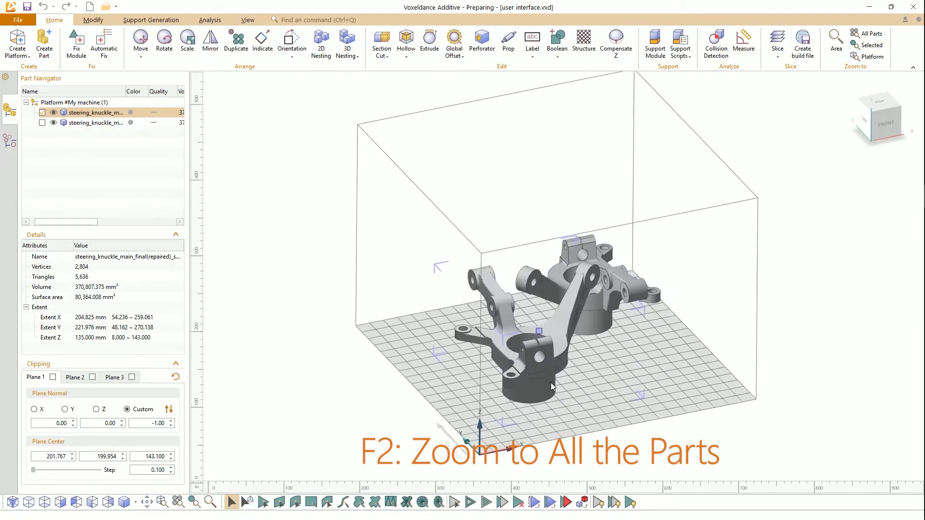
key(f3)
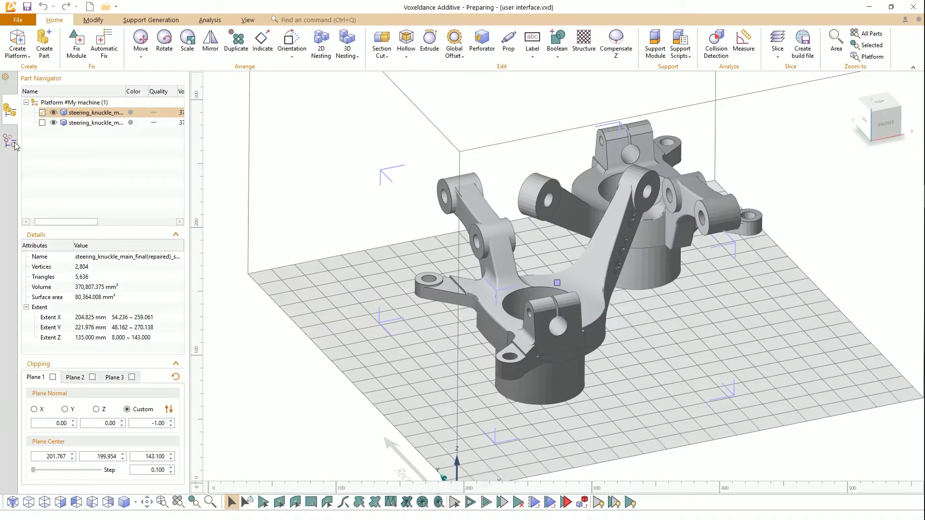
click(777, 45)
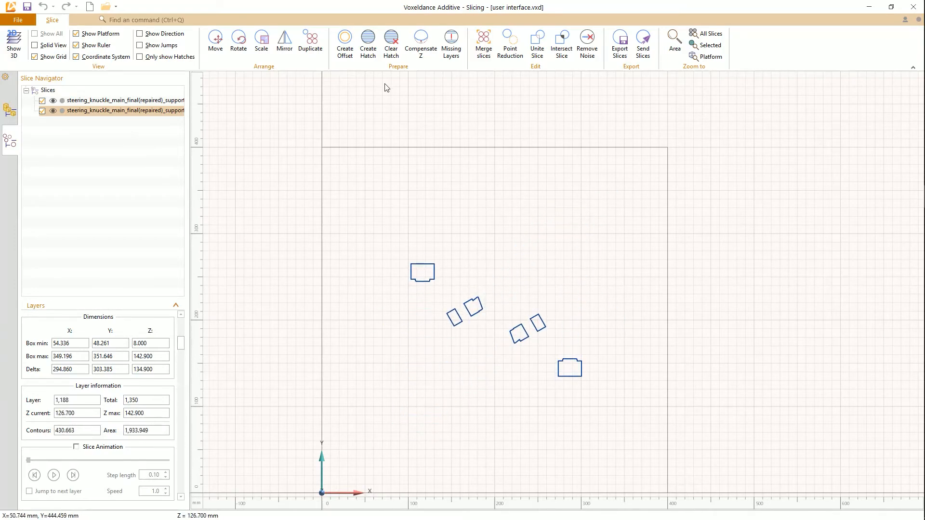
mouse_move(56, 175)
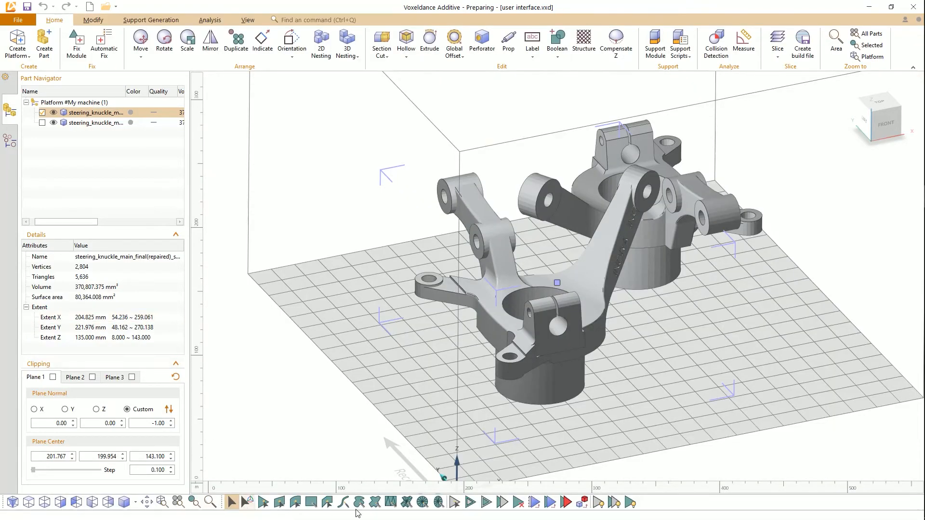
mouse_move(879, 76)
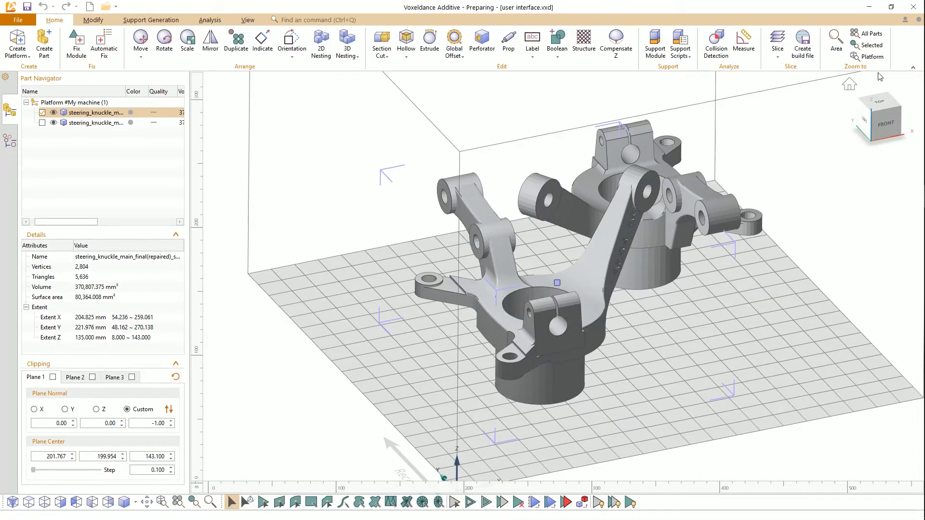